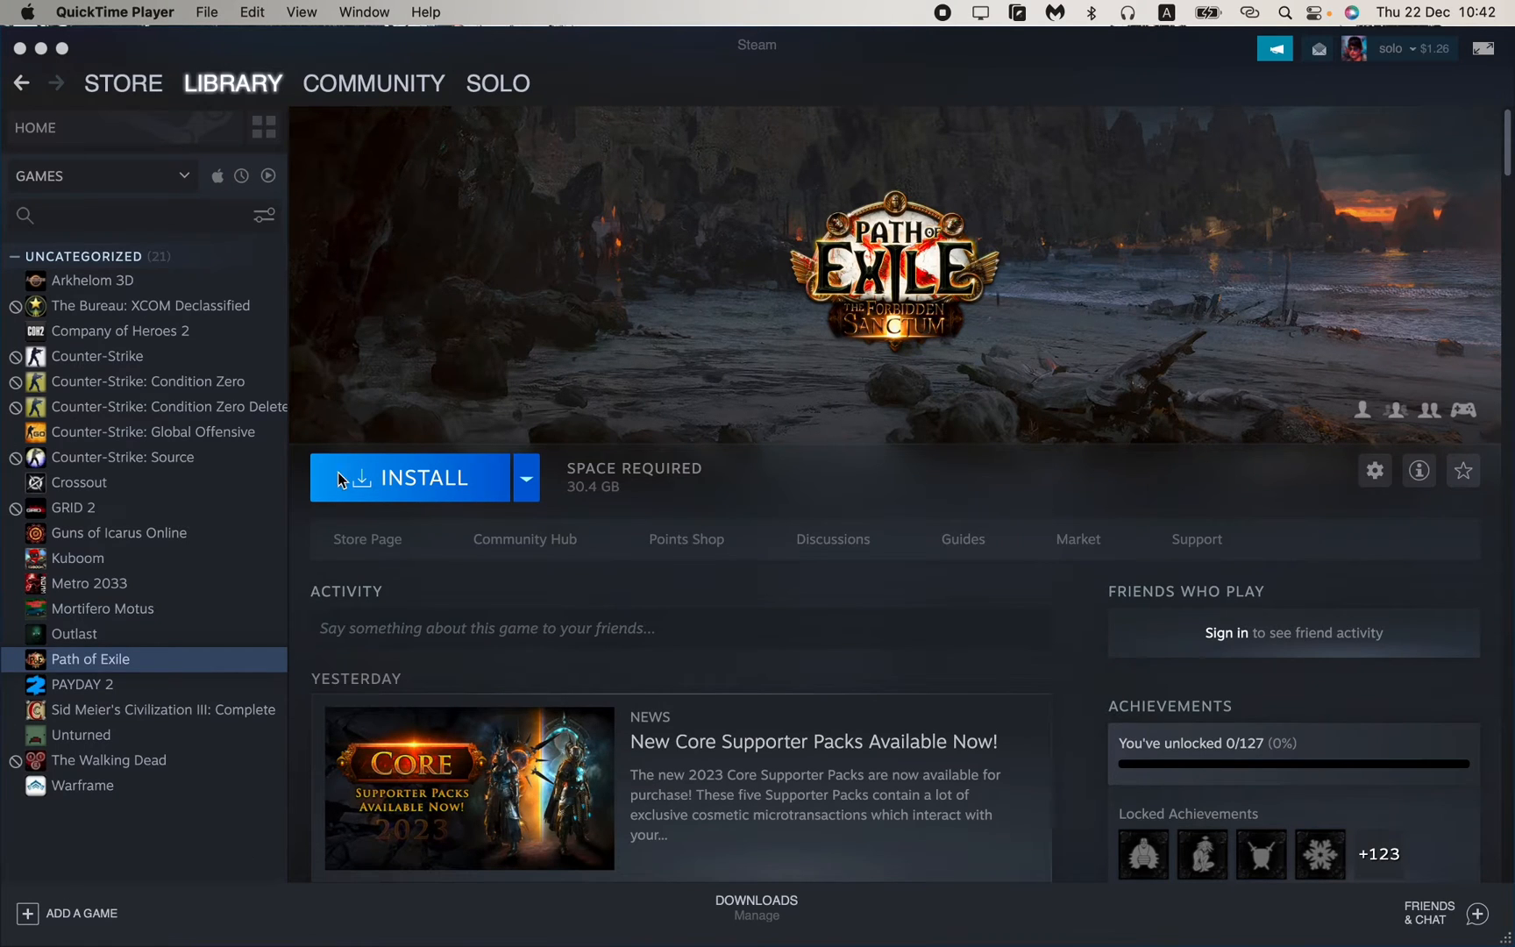
mouse_move(352, 300)
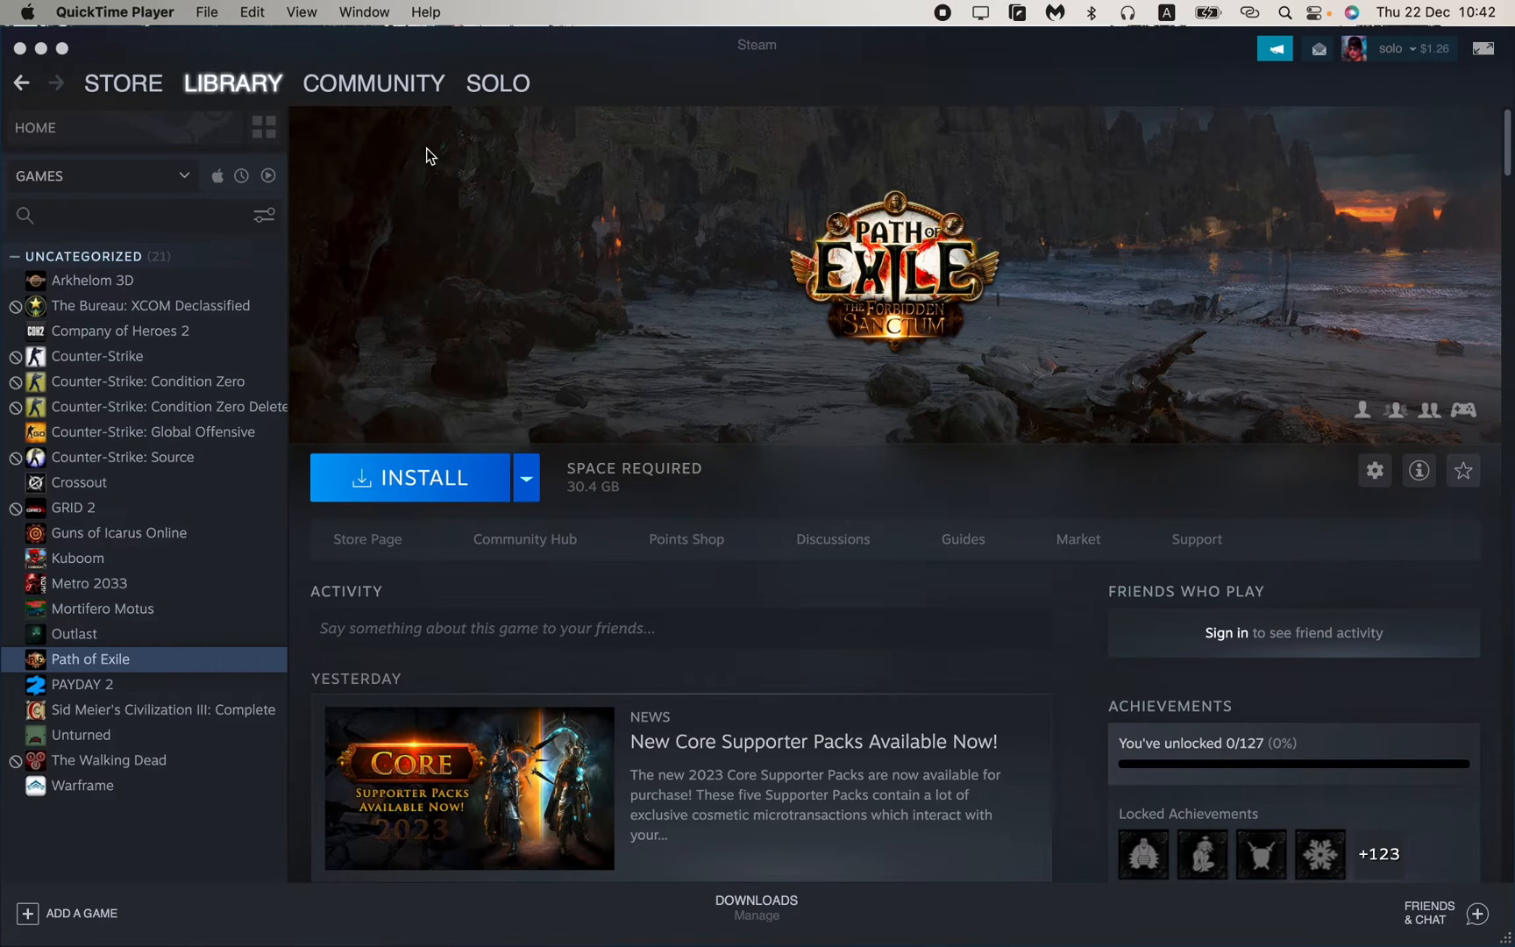
mouse_move(128, 93)
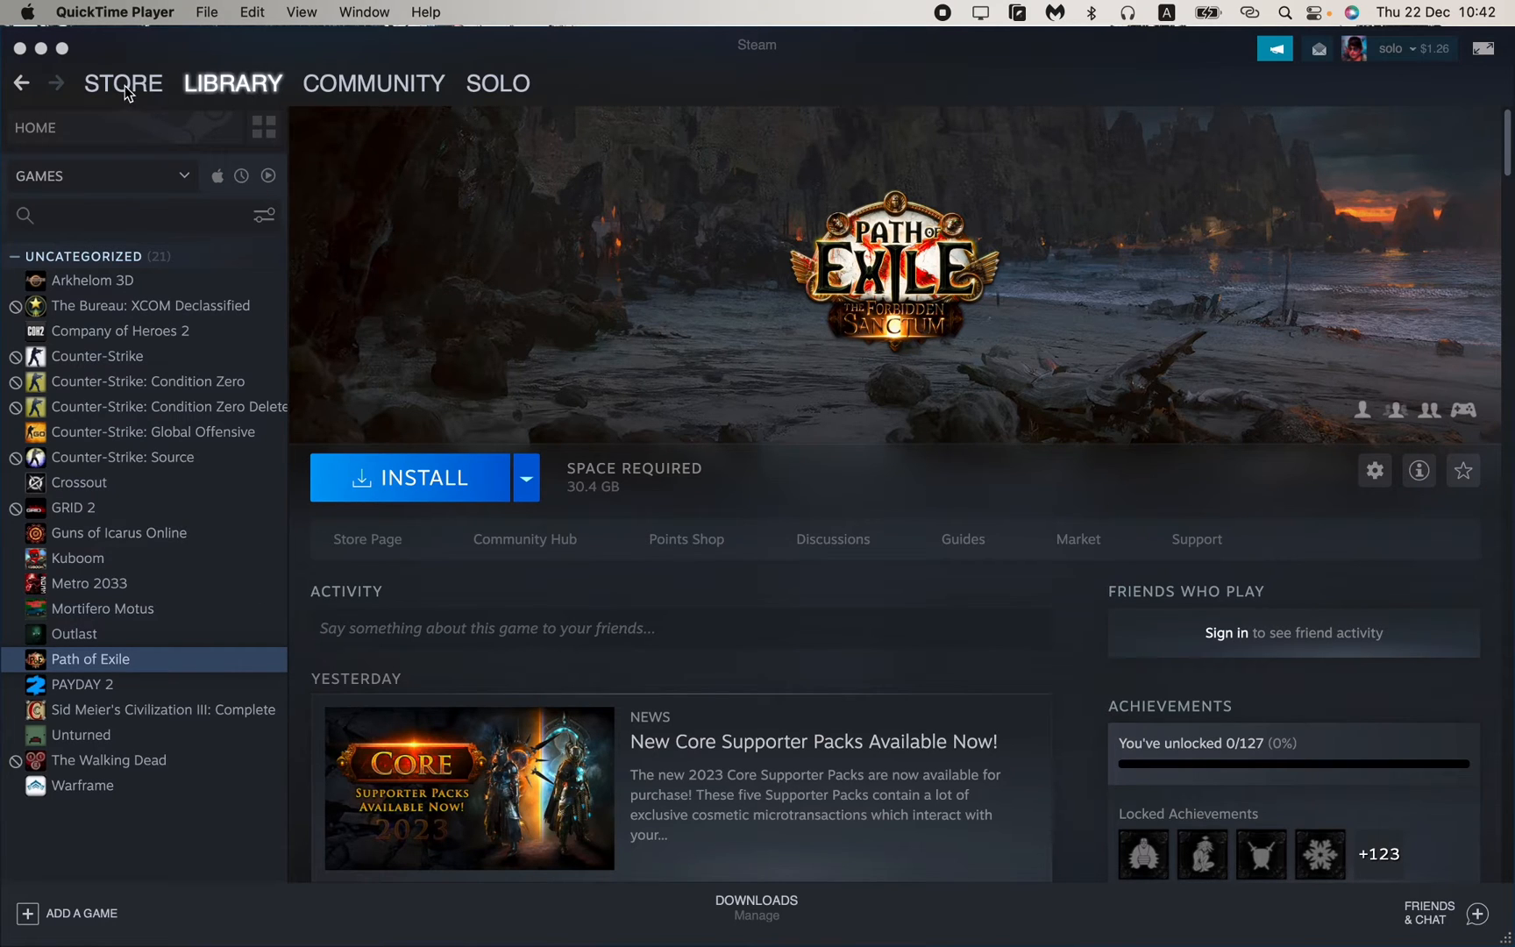
mouse_move(131, 93)
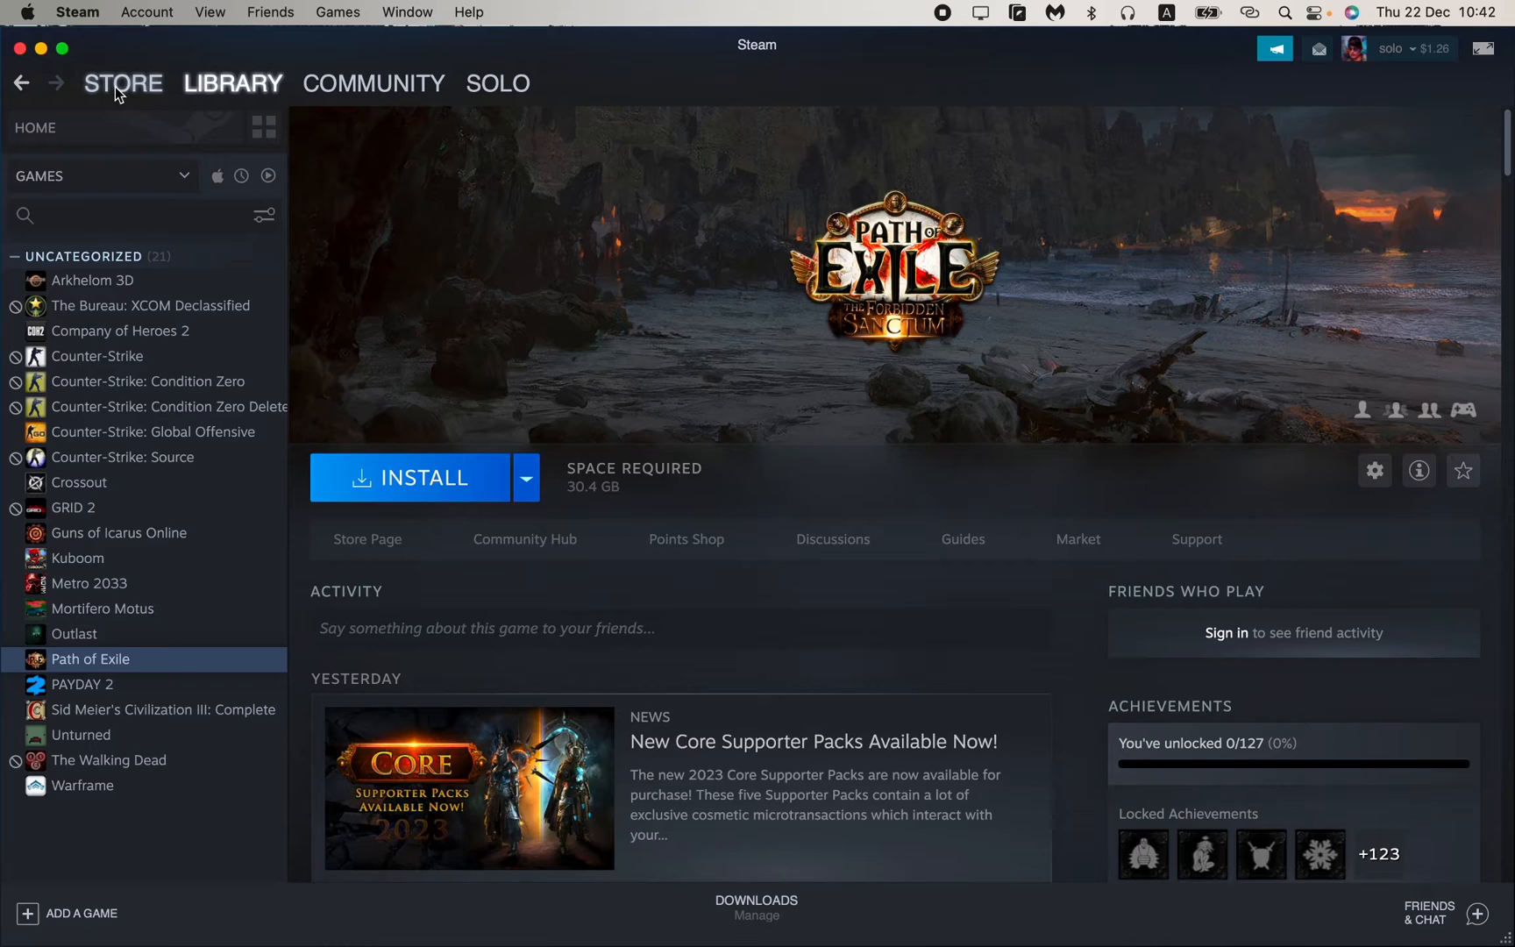
Search the Steam store for 'dota' and go to the Dota 2 store page
click(123, 83)
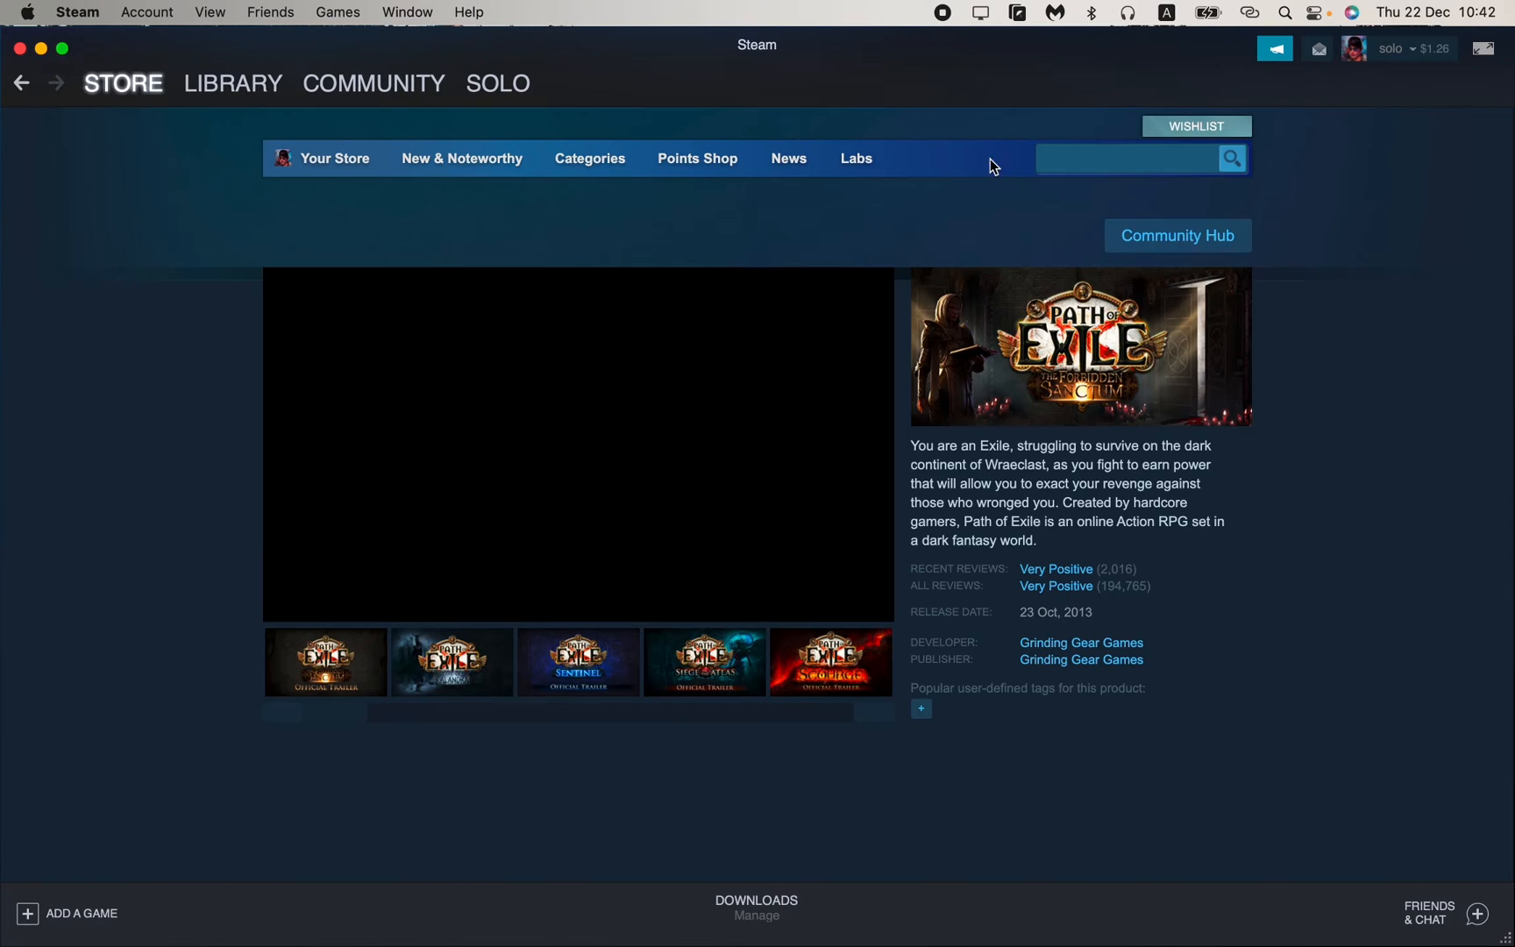
scroll(down, 3)
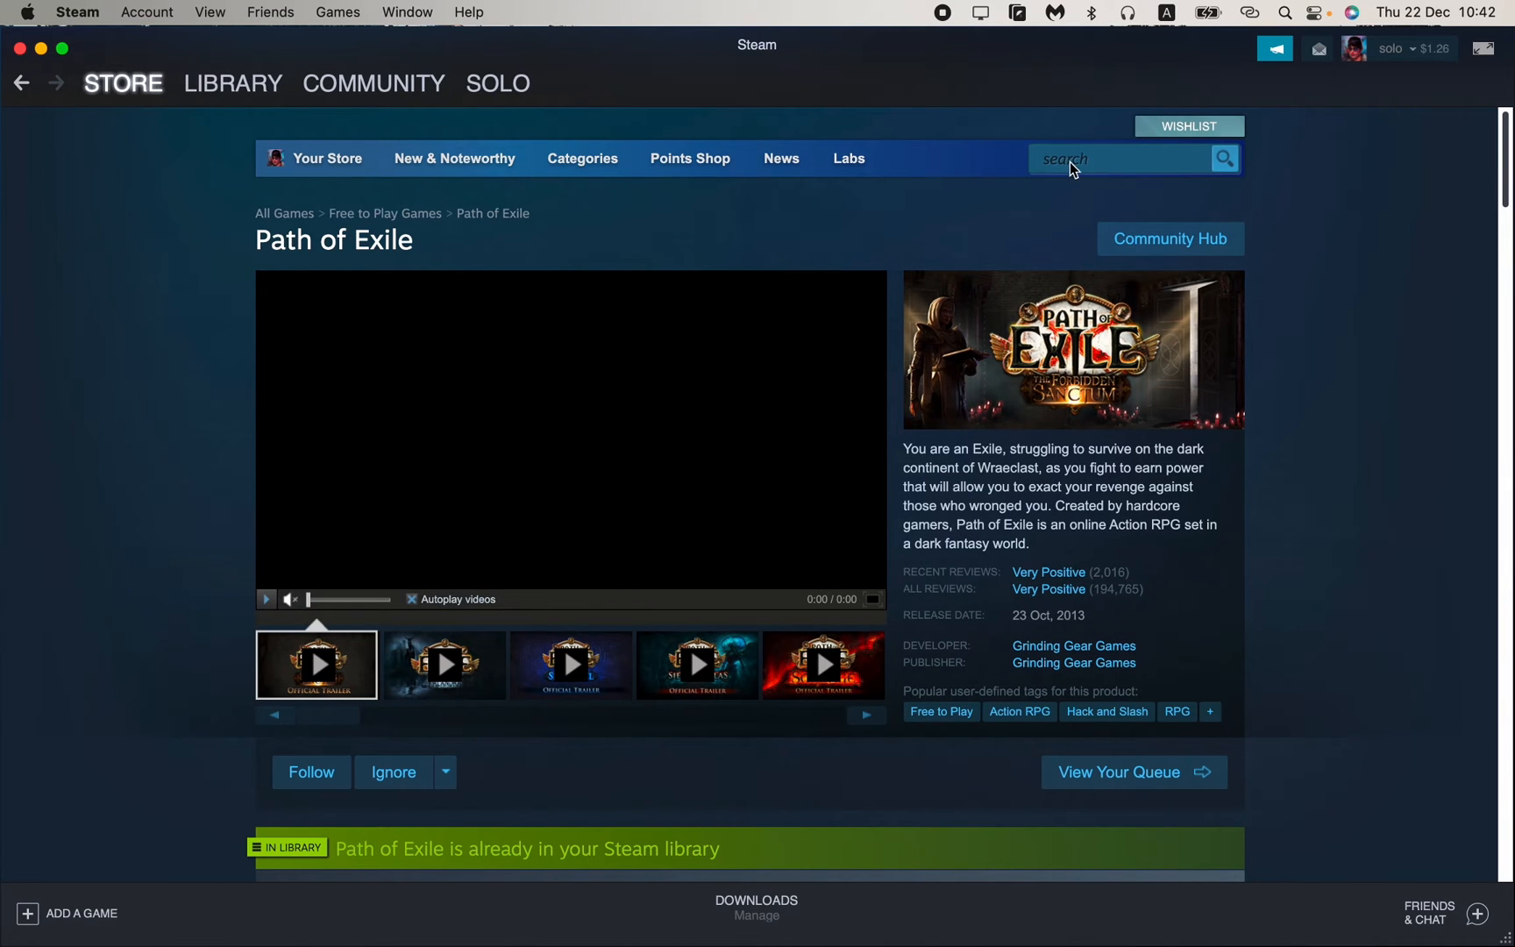
click(1121, 158)
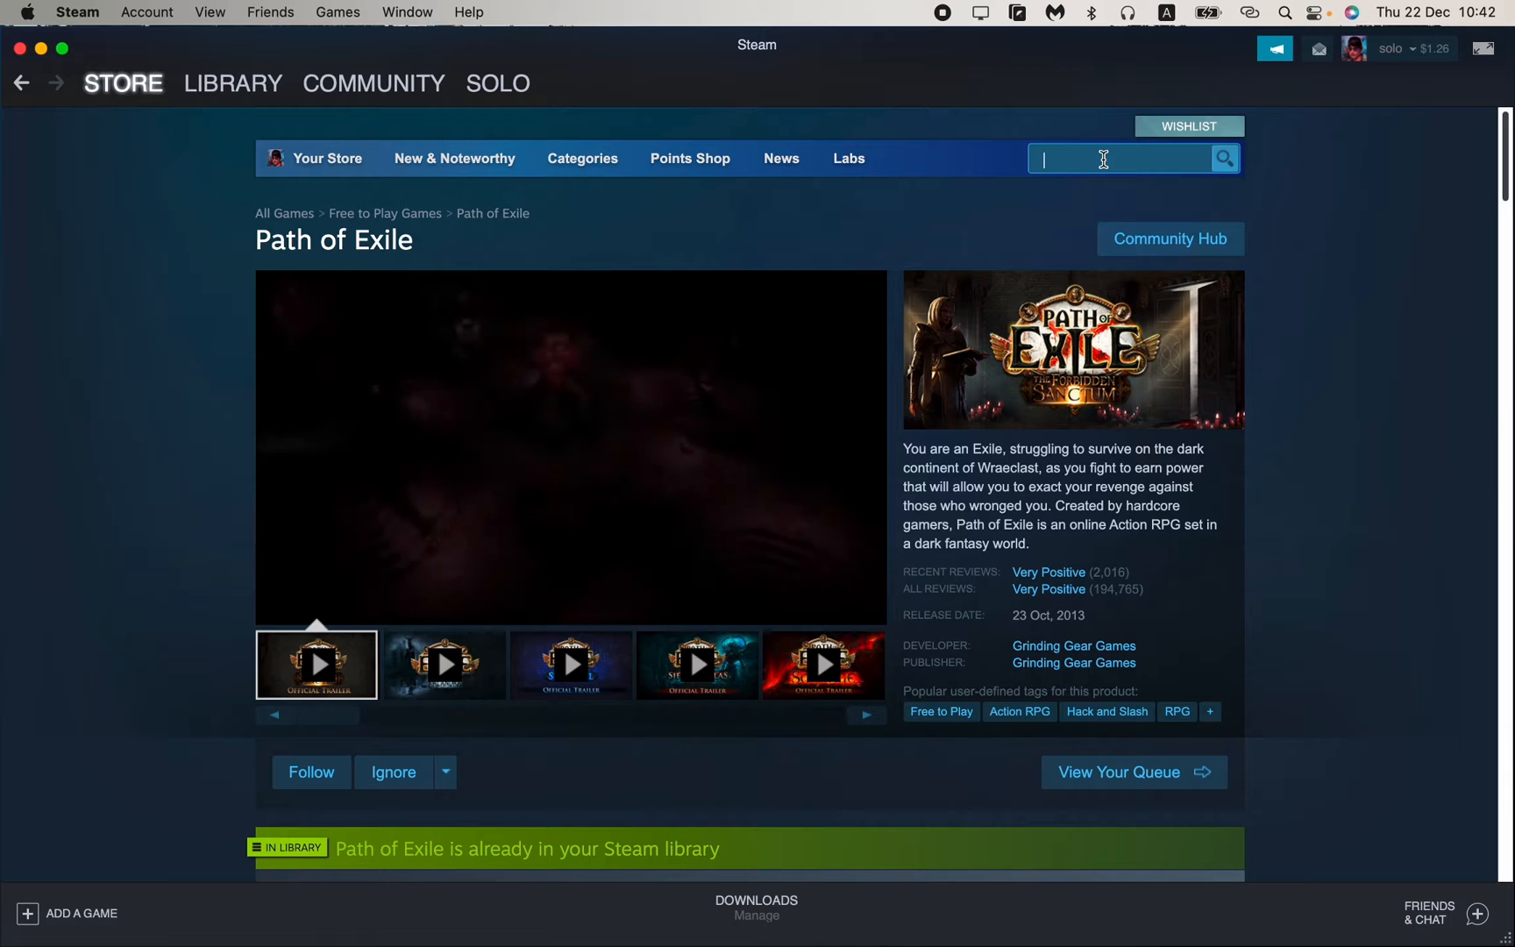
text(dota)
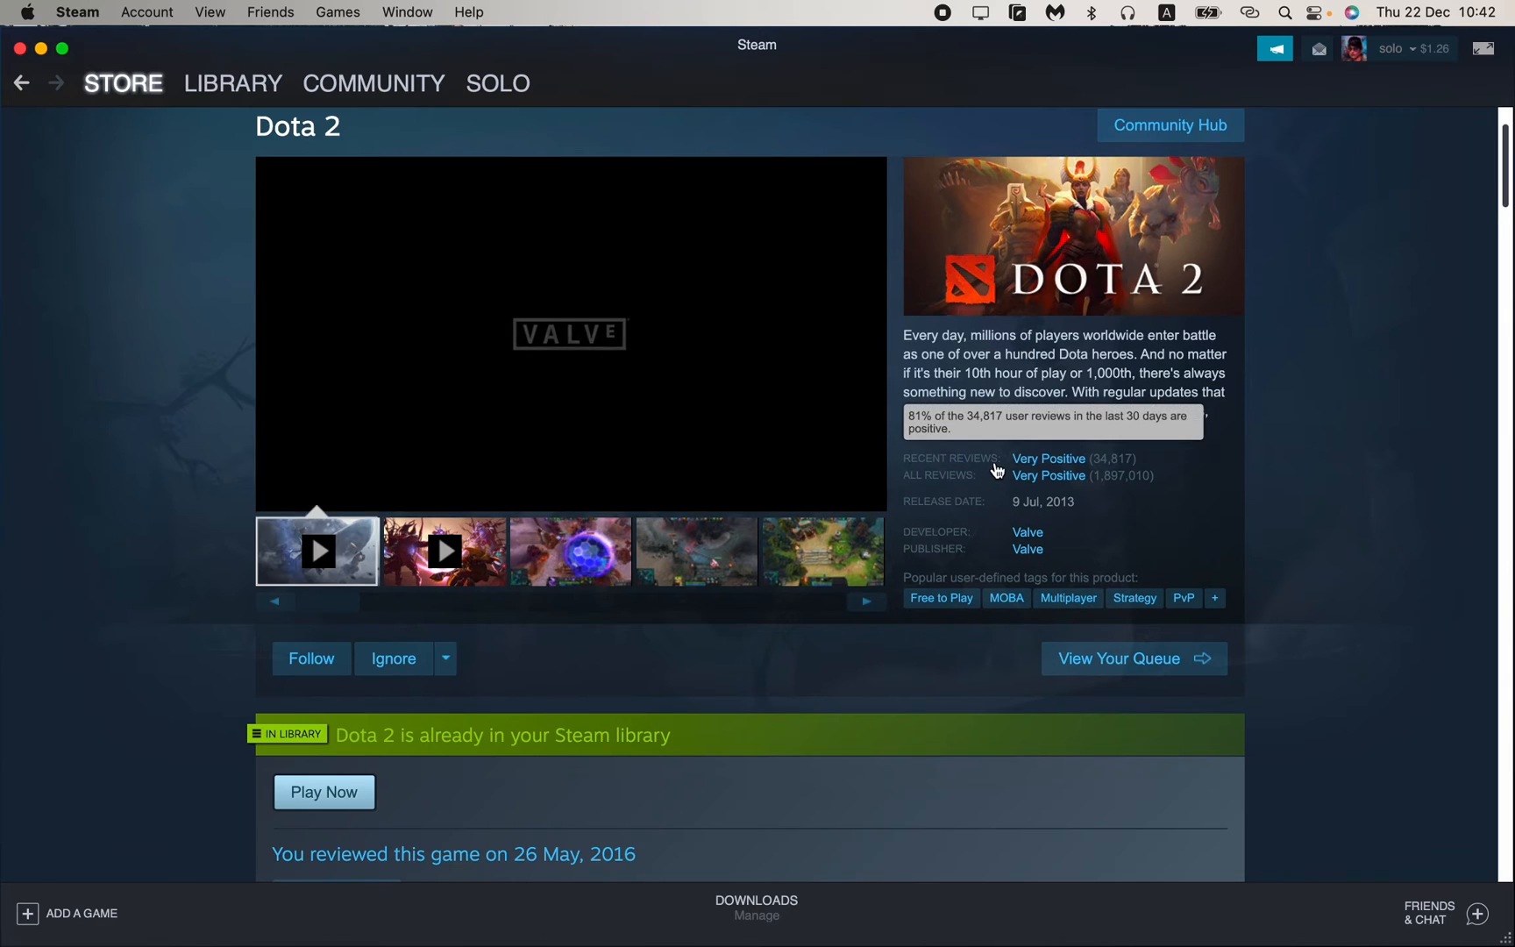
scroll(down, 3)
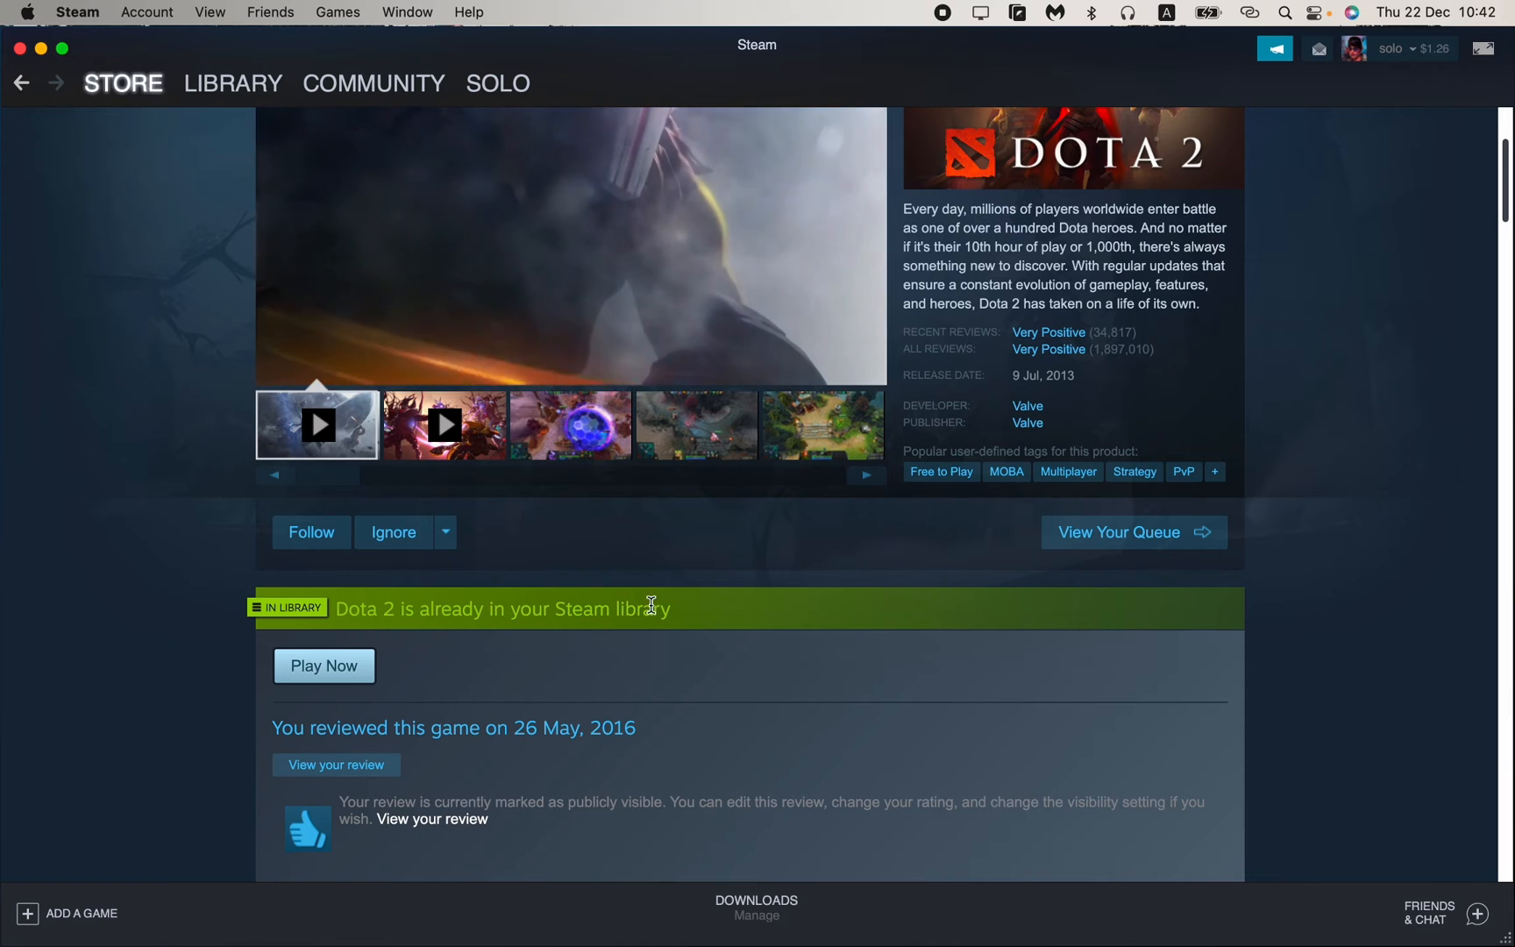
scroll(down, 3)
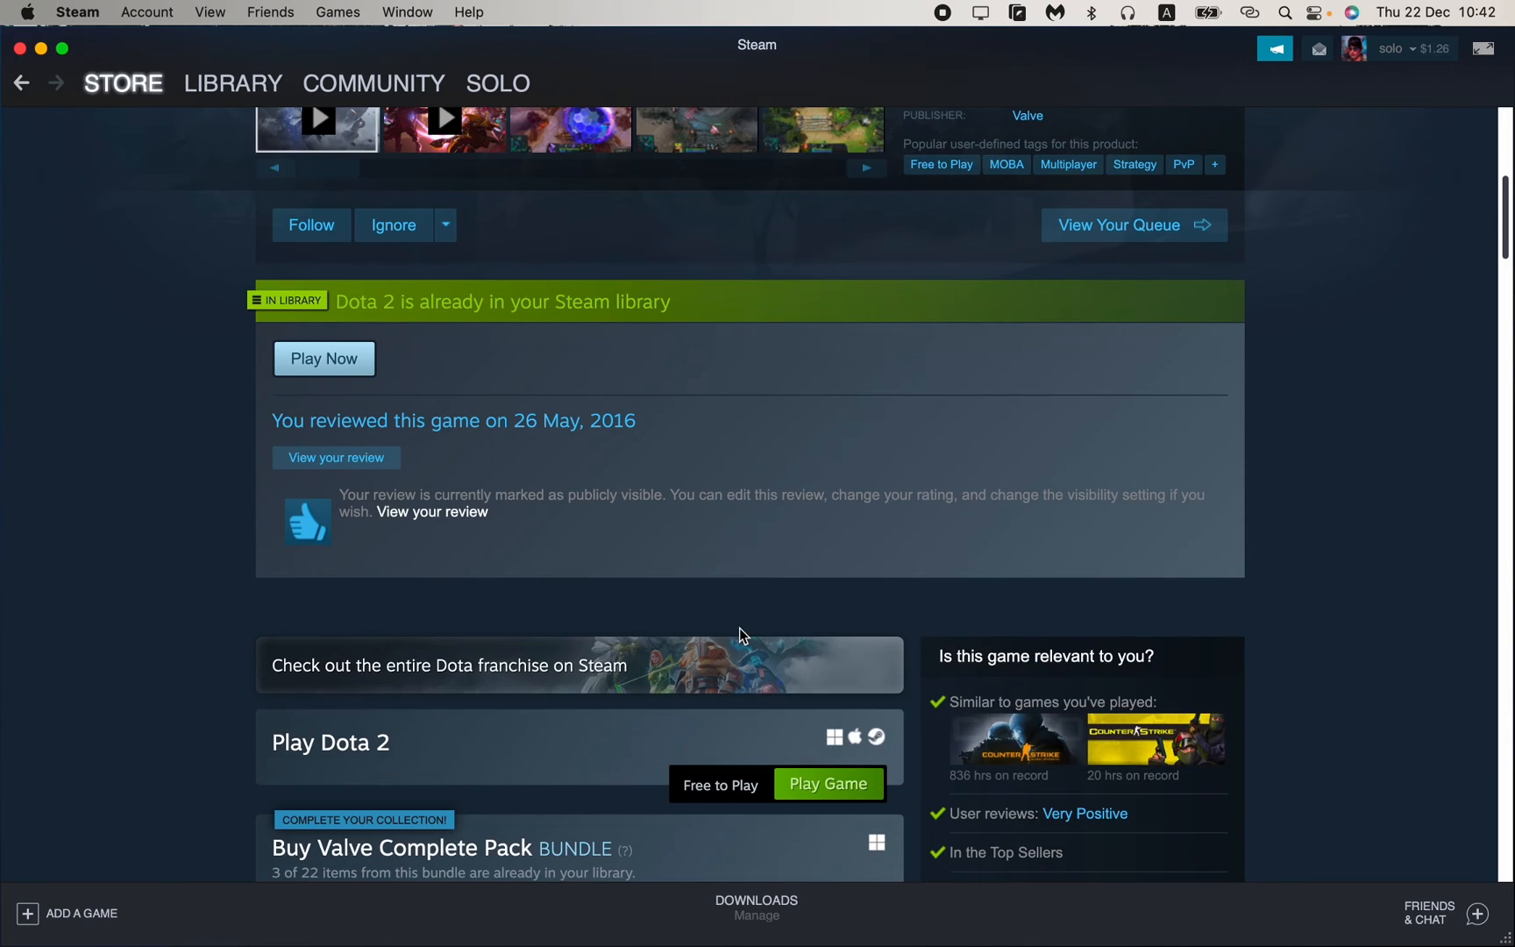
scroll(down, 3)
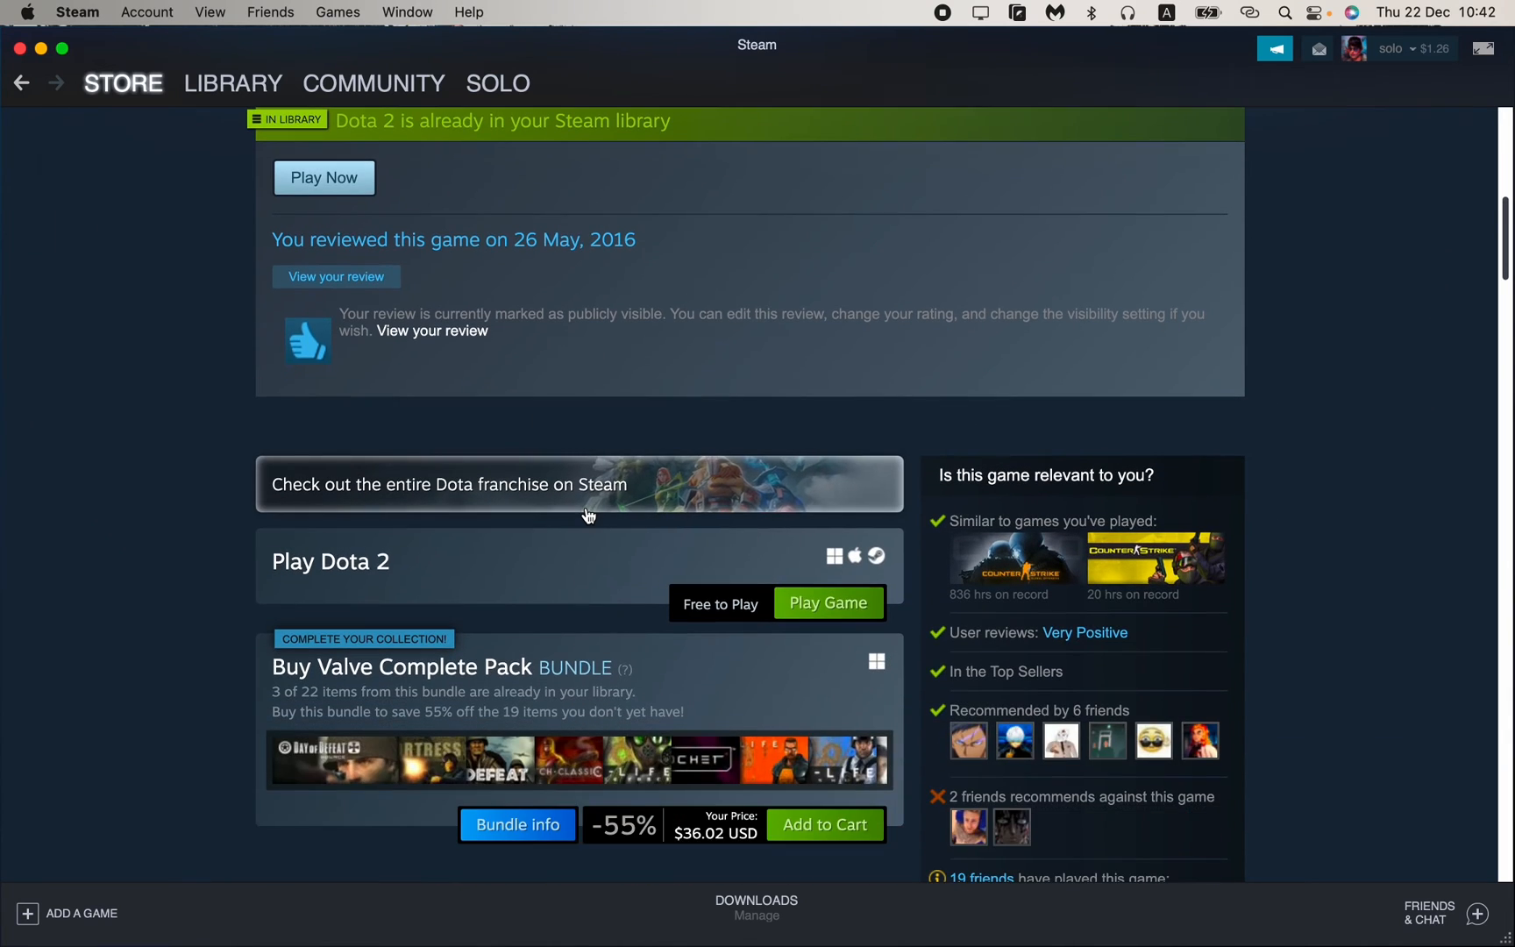
scroll(up, 3)
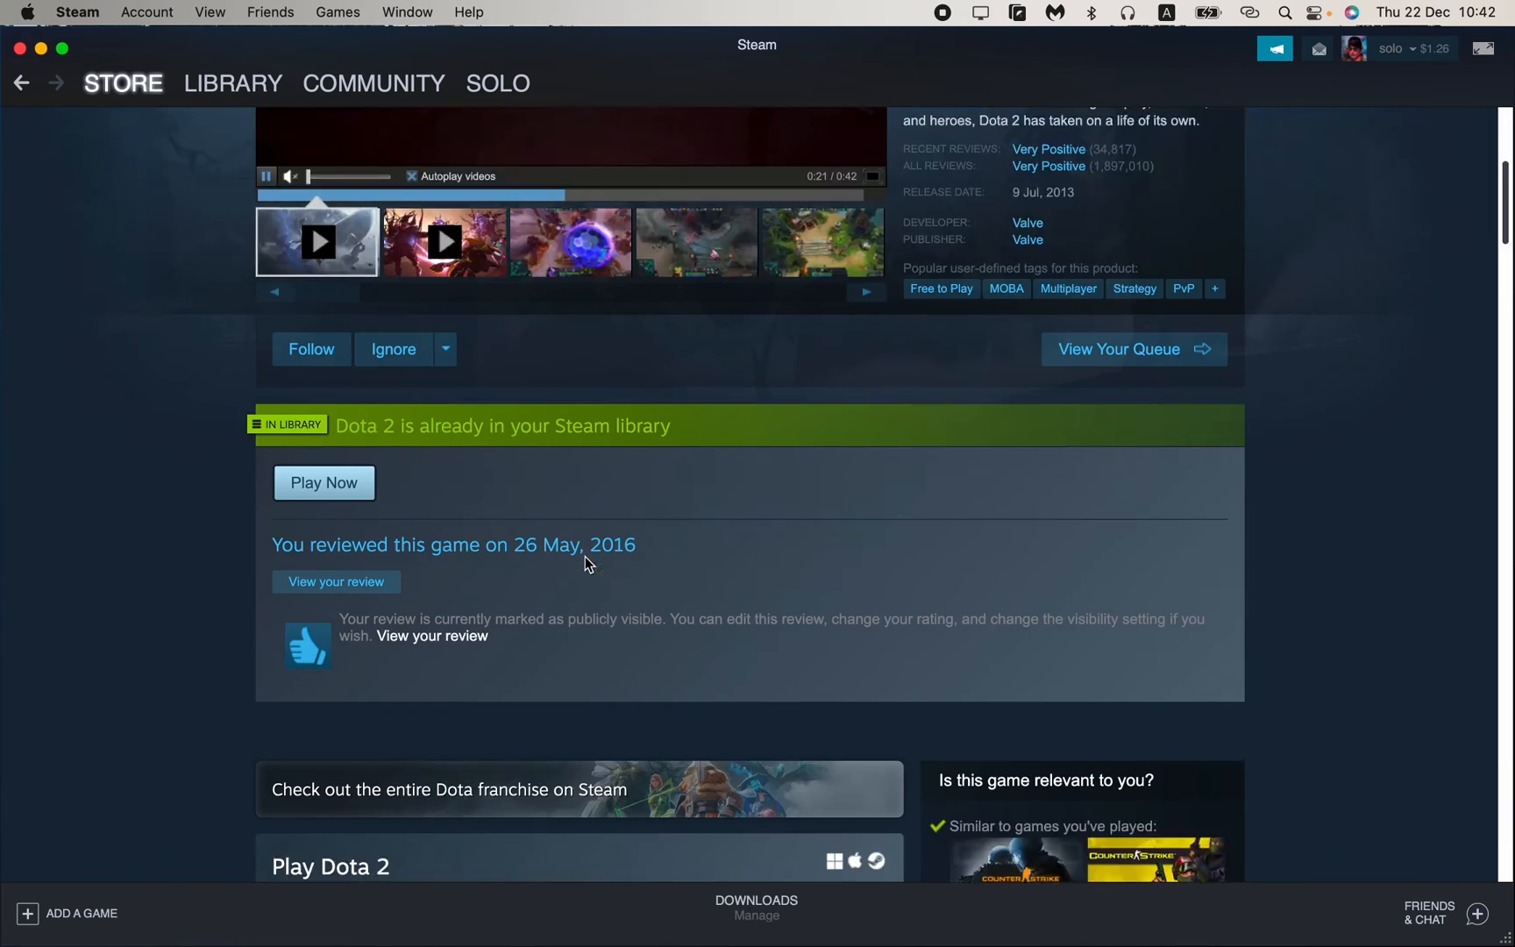
scroll(down, 3)
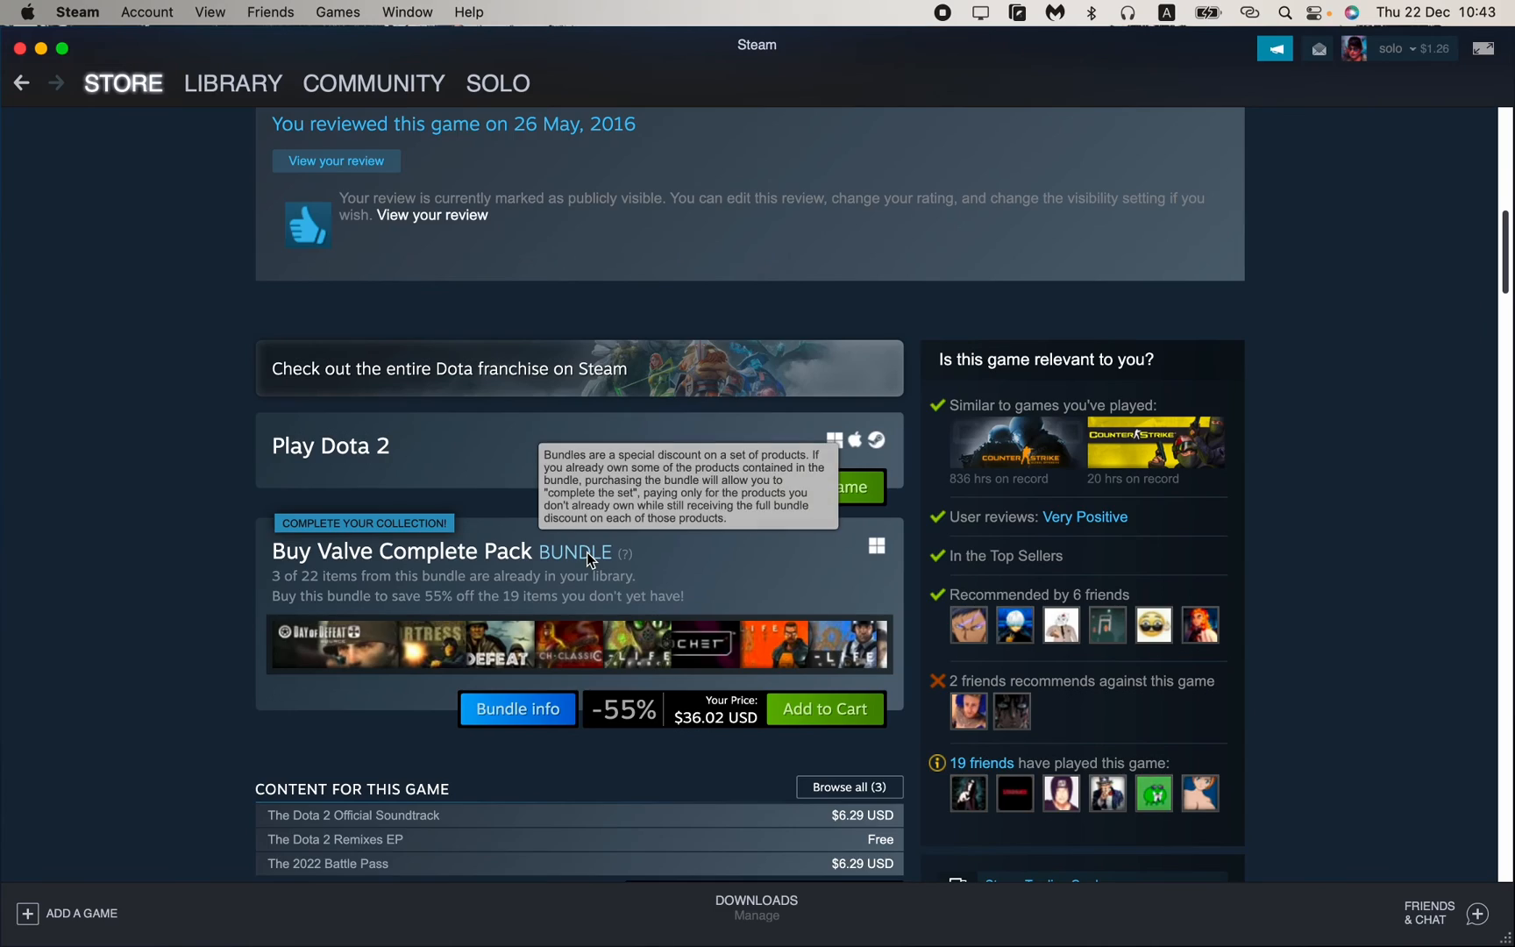
scroll(up, 3)
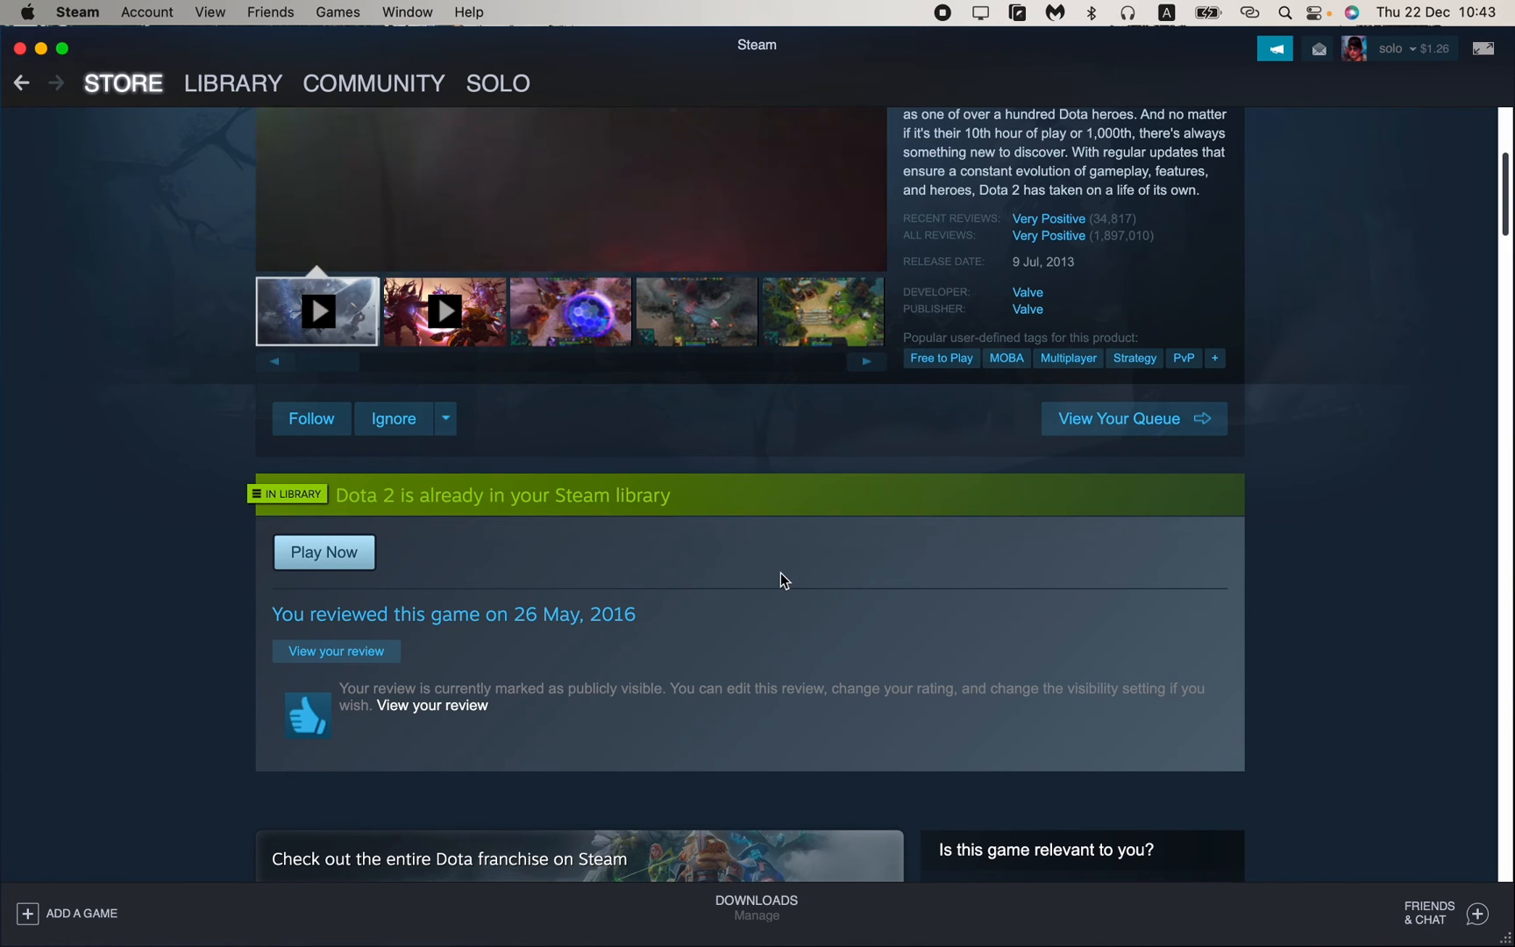
scroll(down, 3)
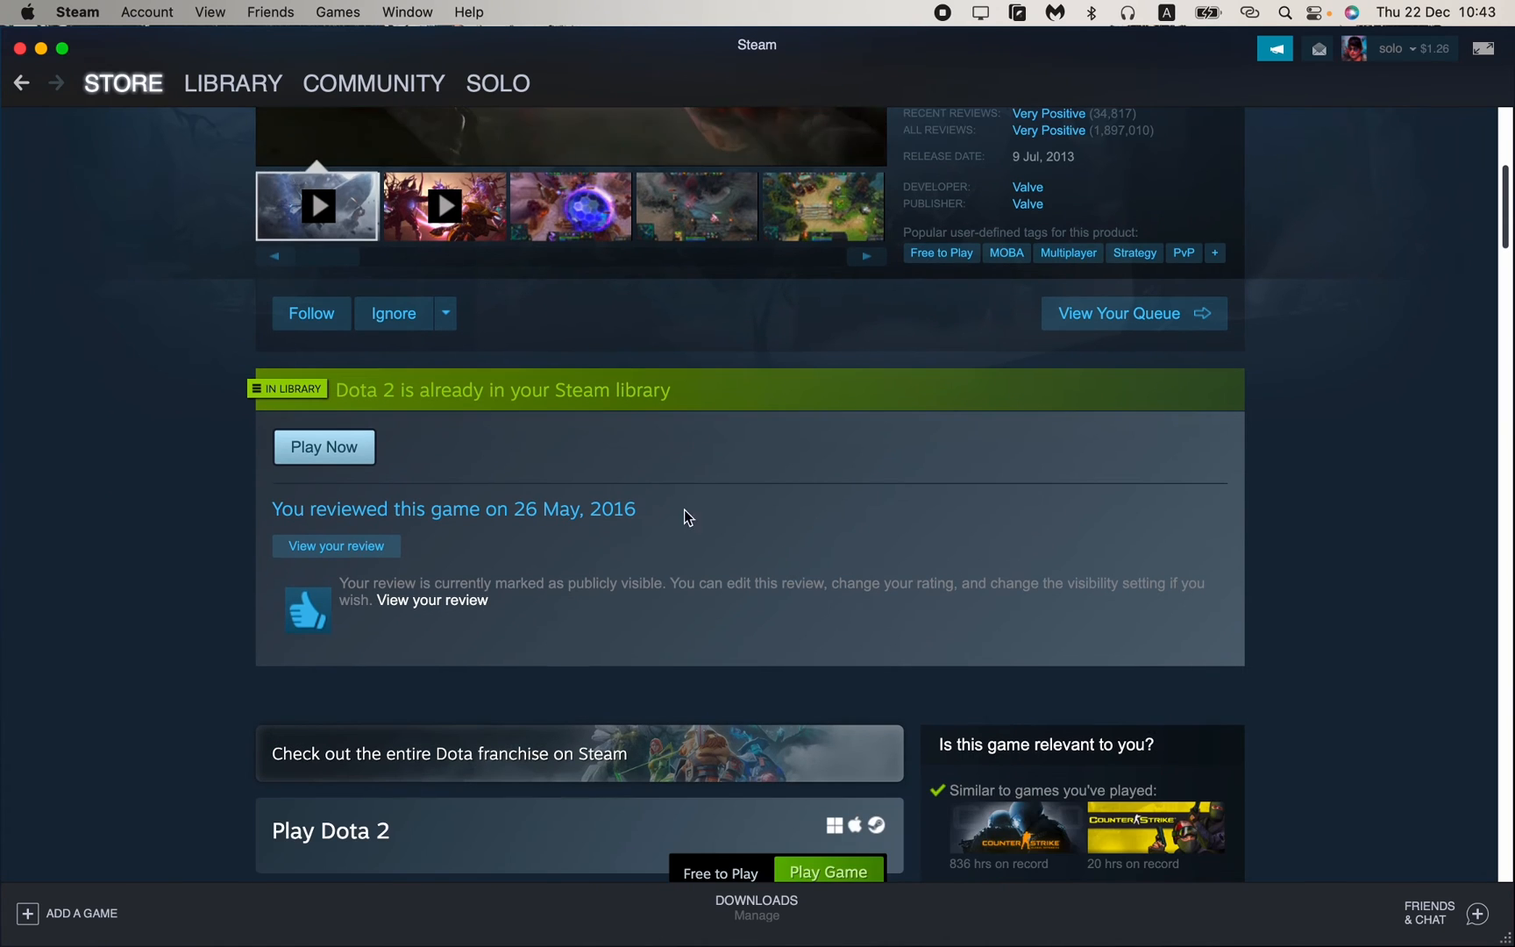
mouse_move(1012, 484)
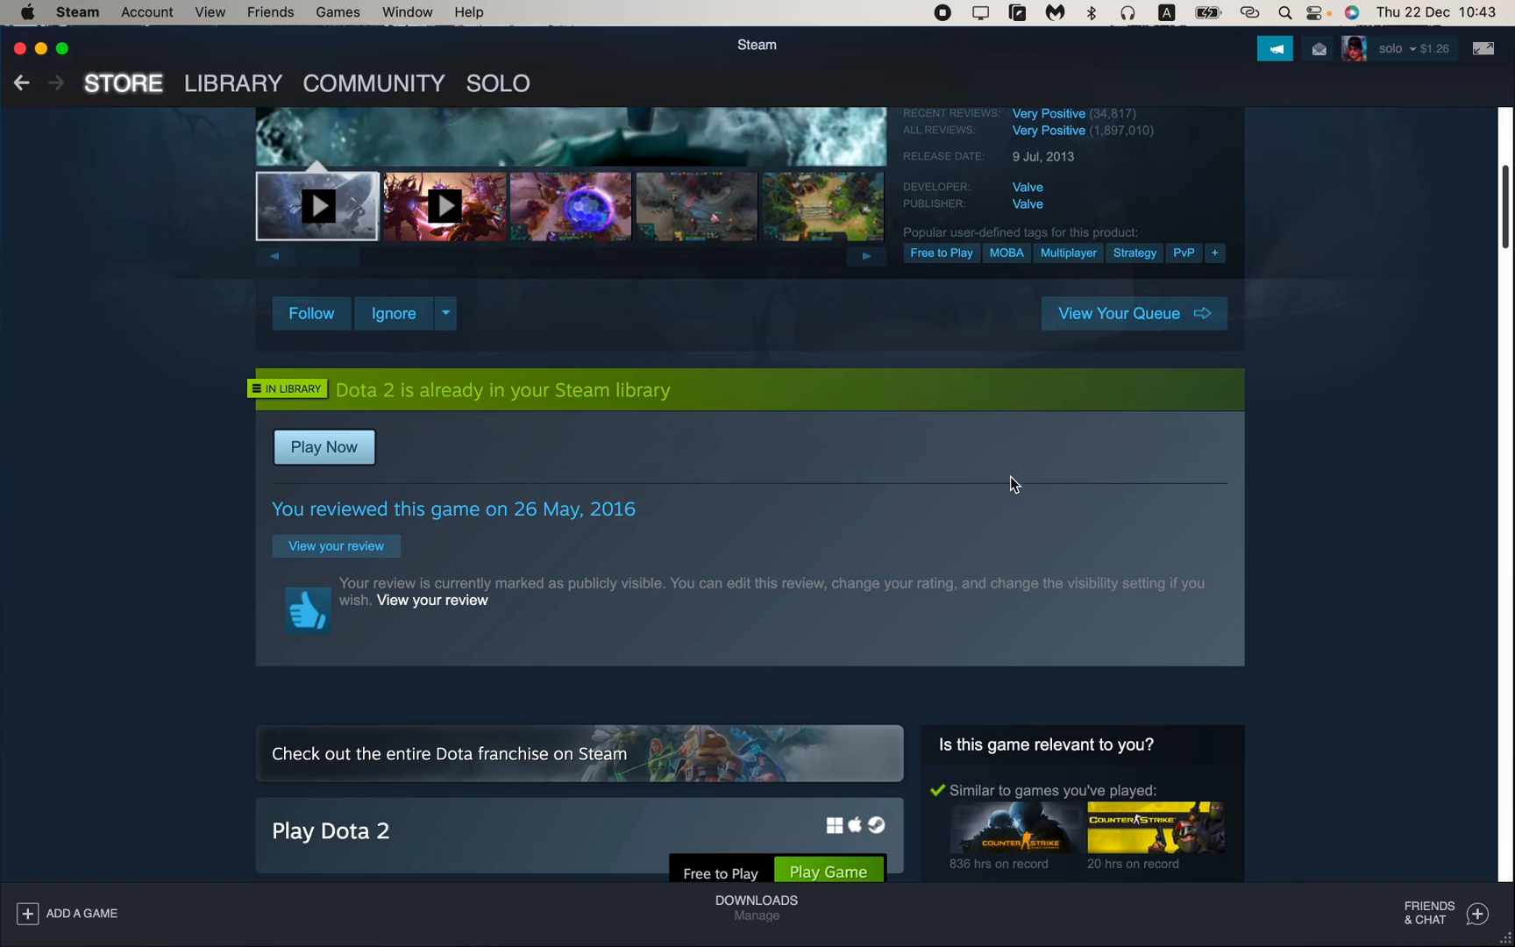
scroll(down, 3)
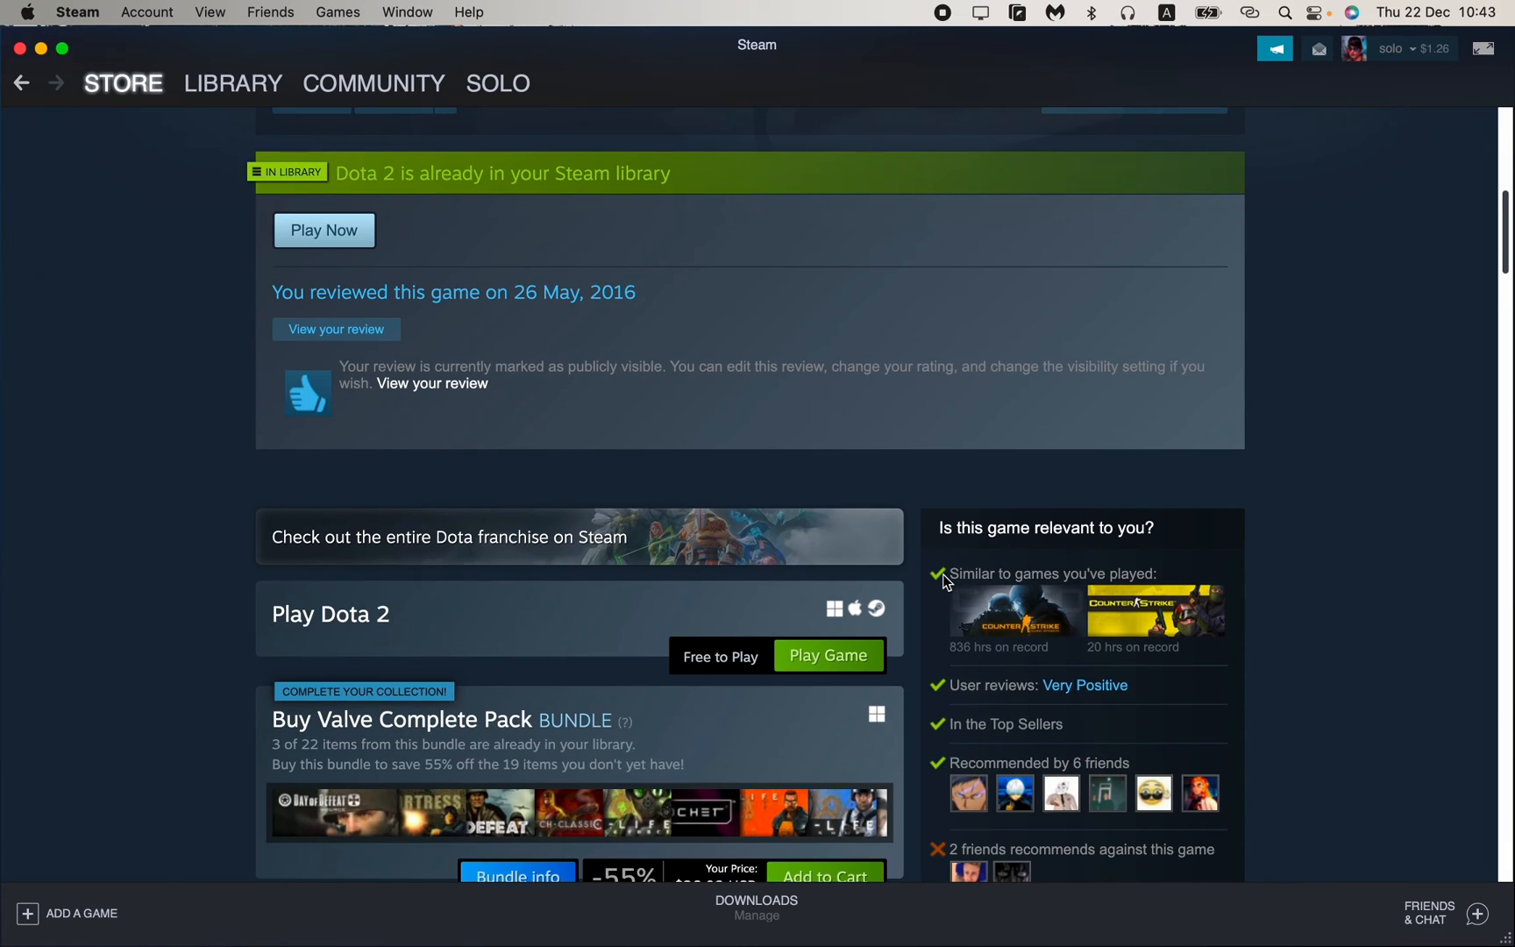
scroll(down, 3)
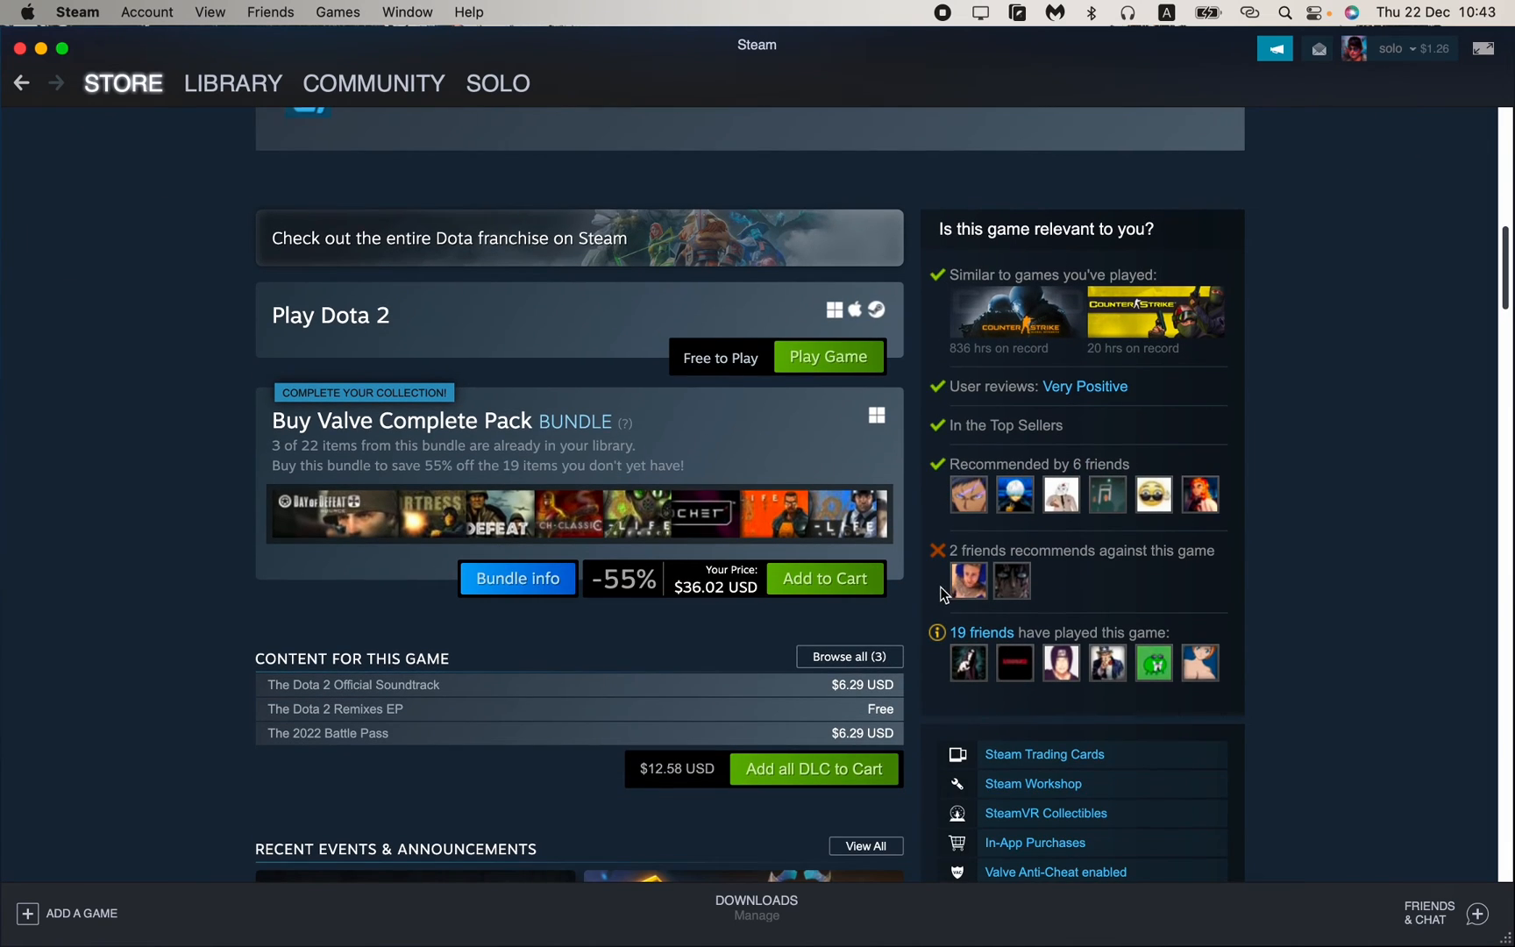
Start the Dota 2 install via Play Game, accept the default install settings and dismiss the dialog
click(828, 356)
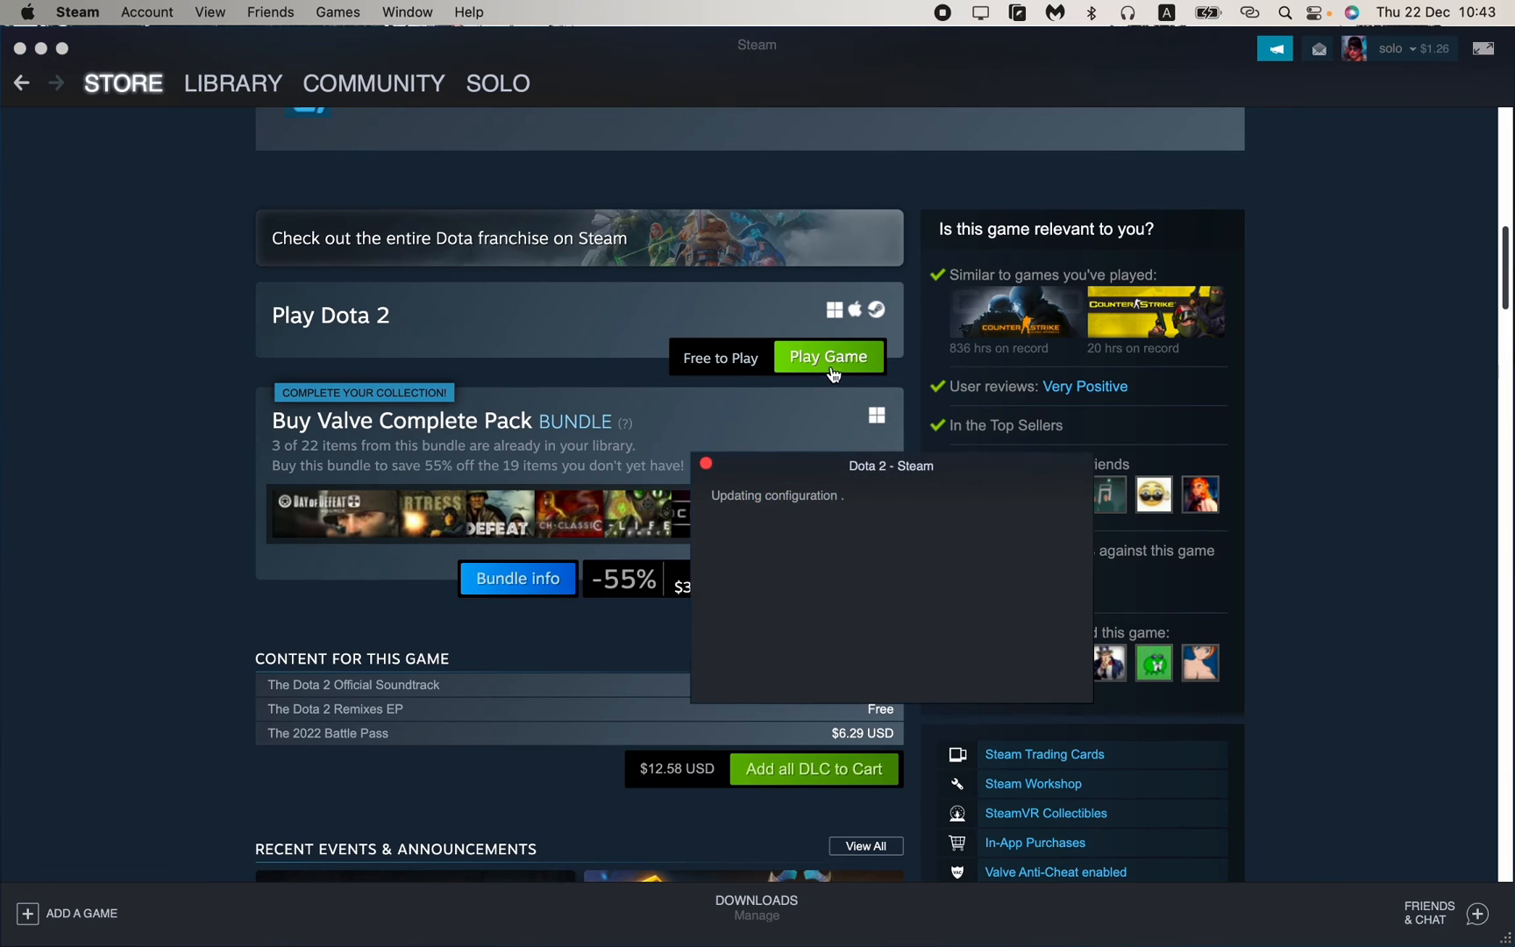
click(826, 356)
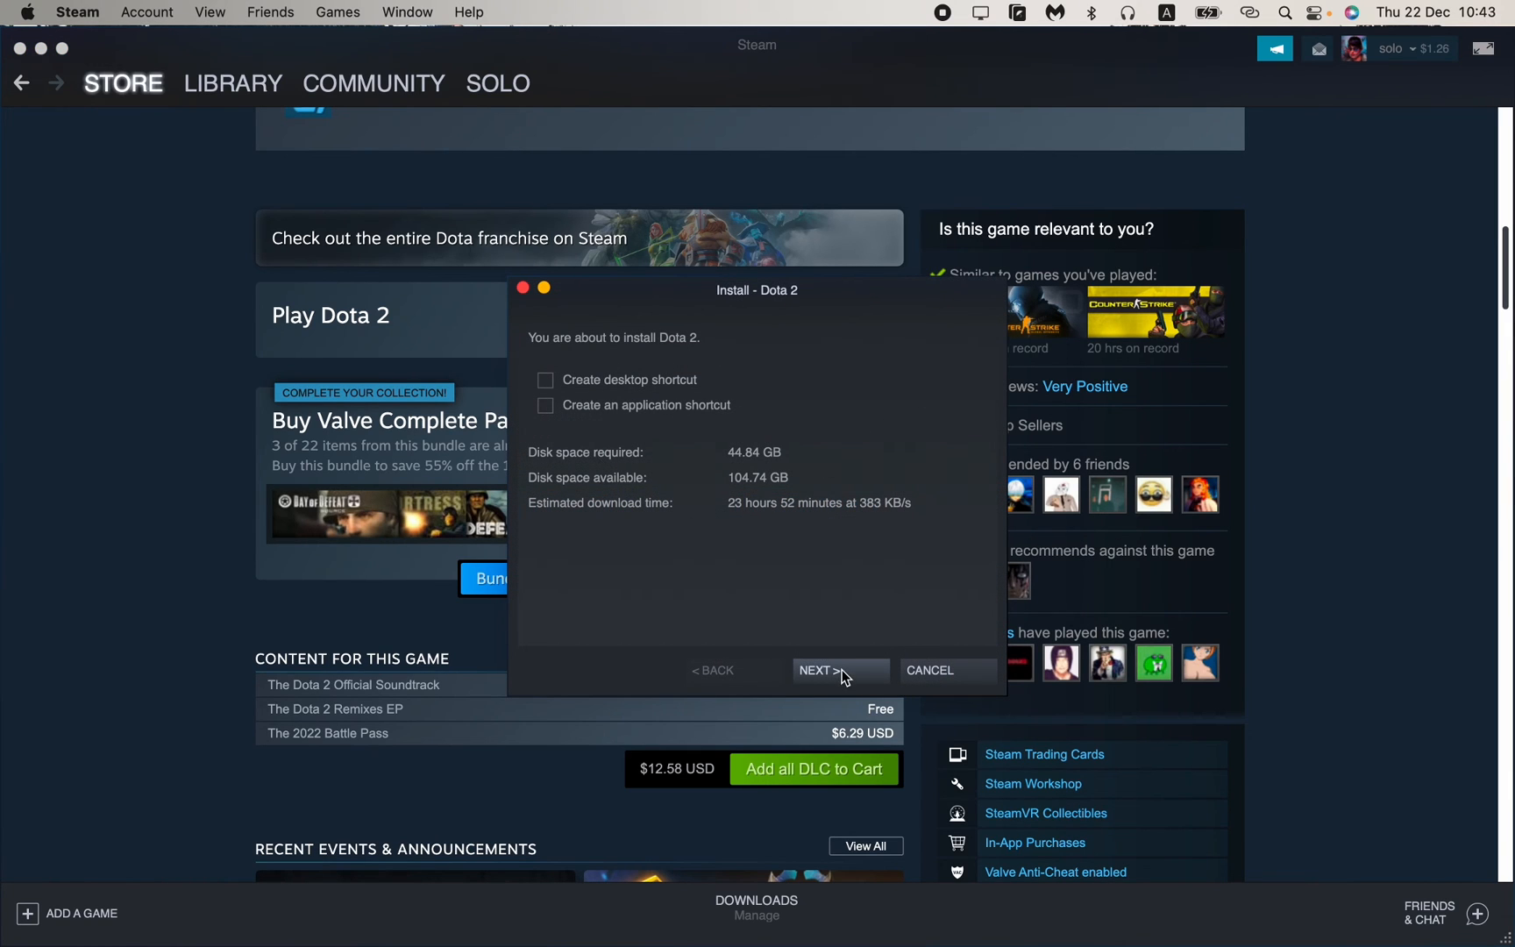
click(839, 670)
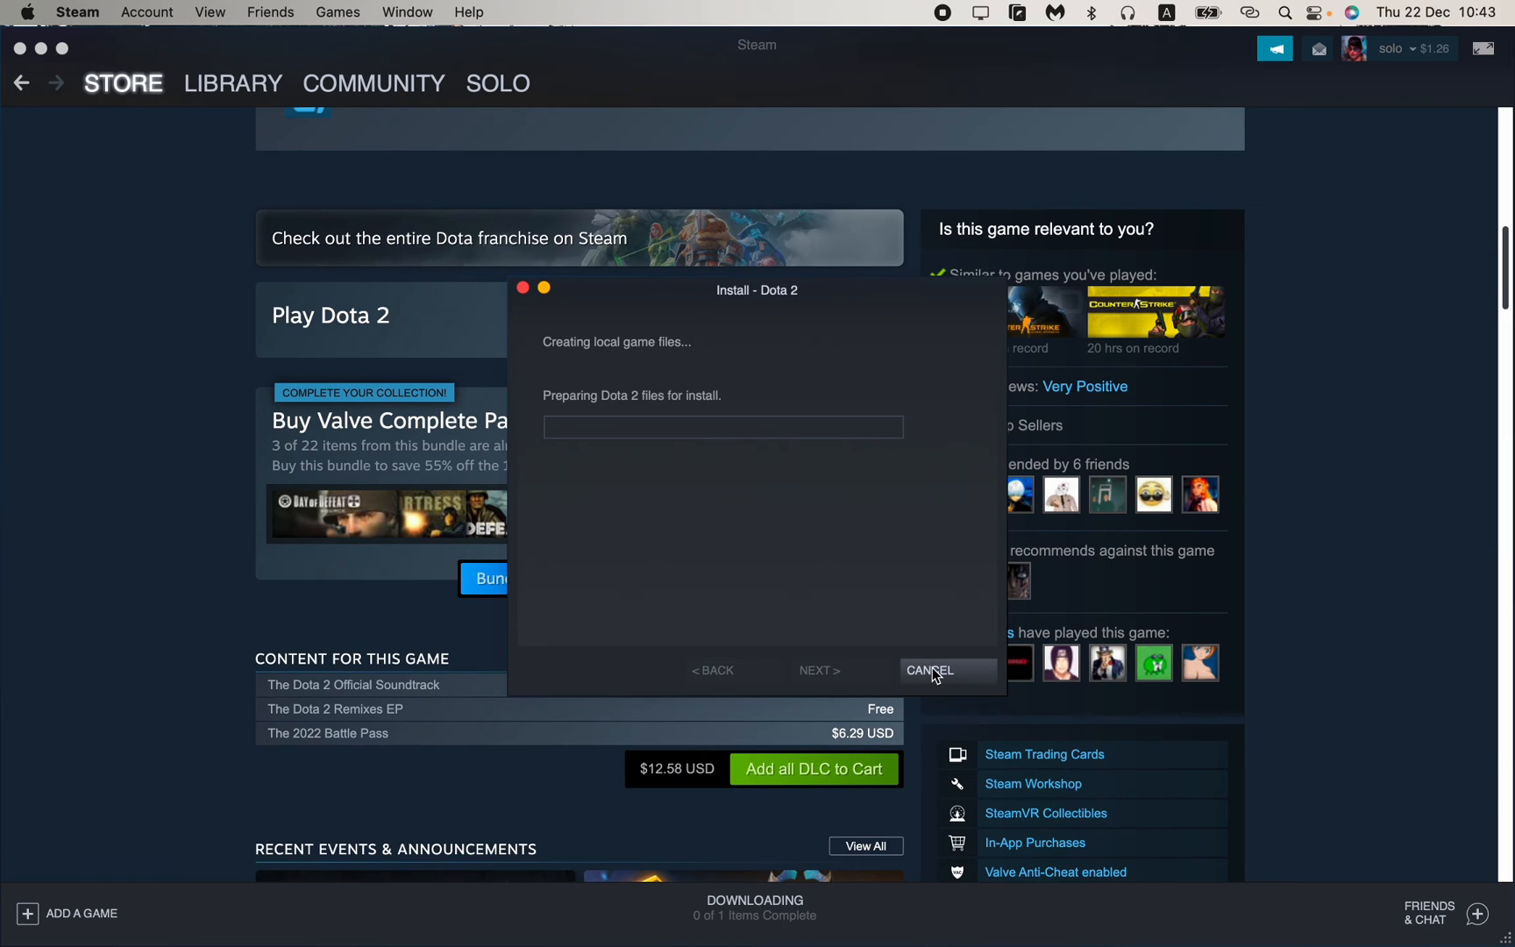
click(928, 670)
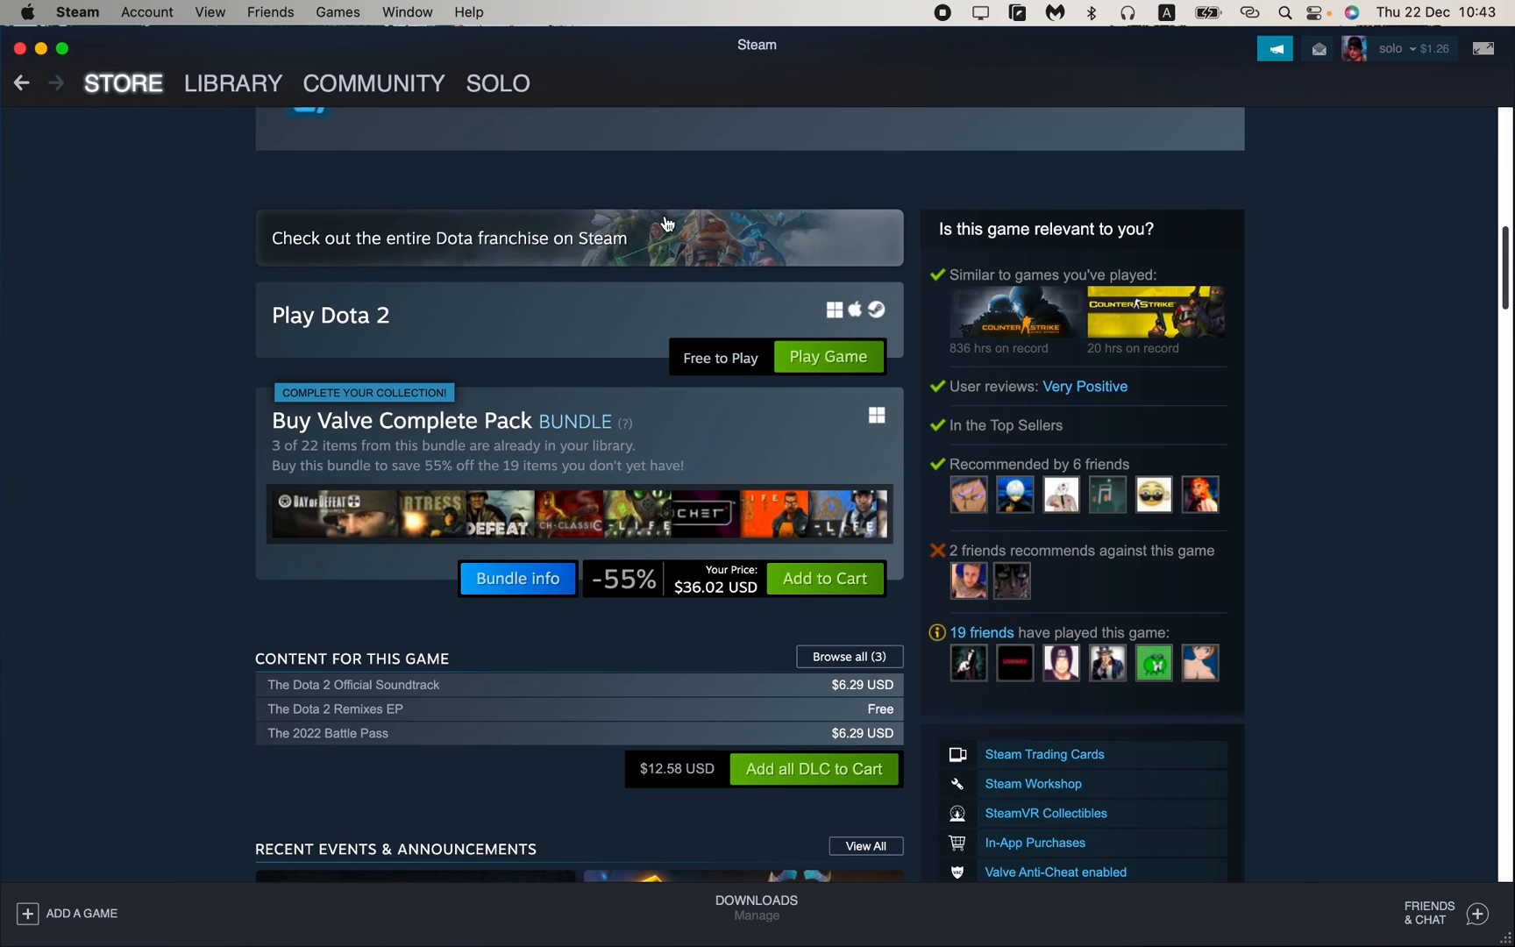
mouse_move(834, 441)
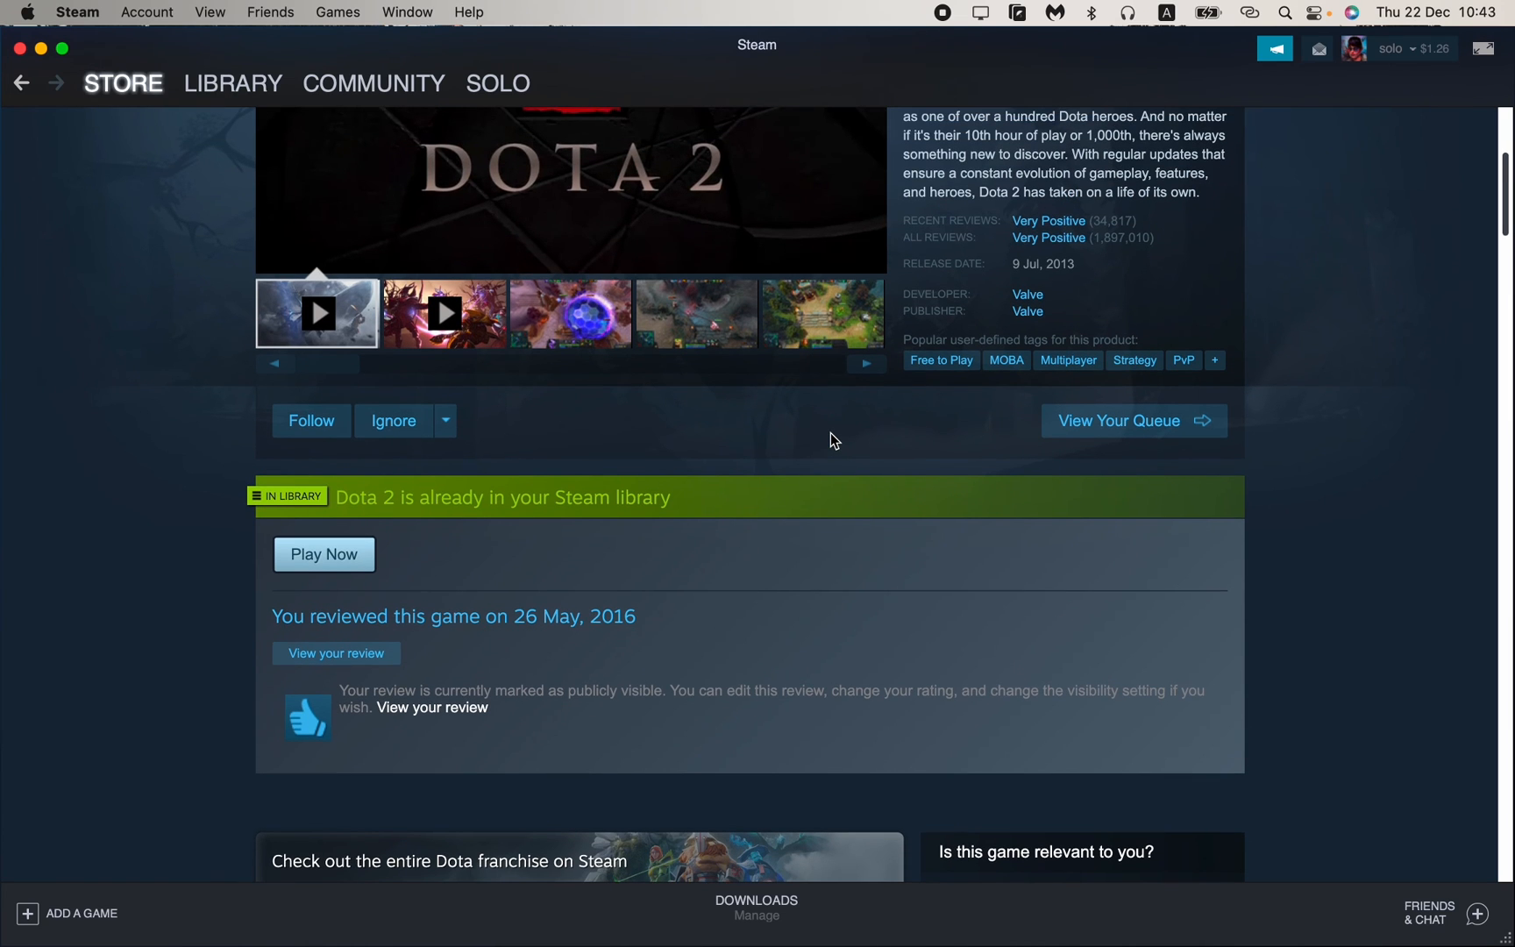
mouse_move(812, 416)
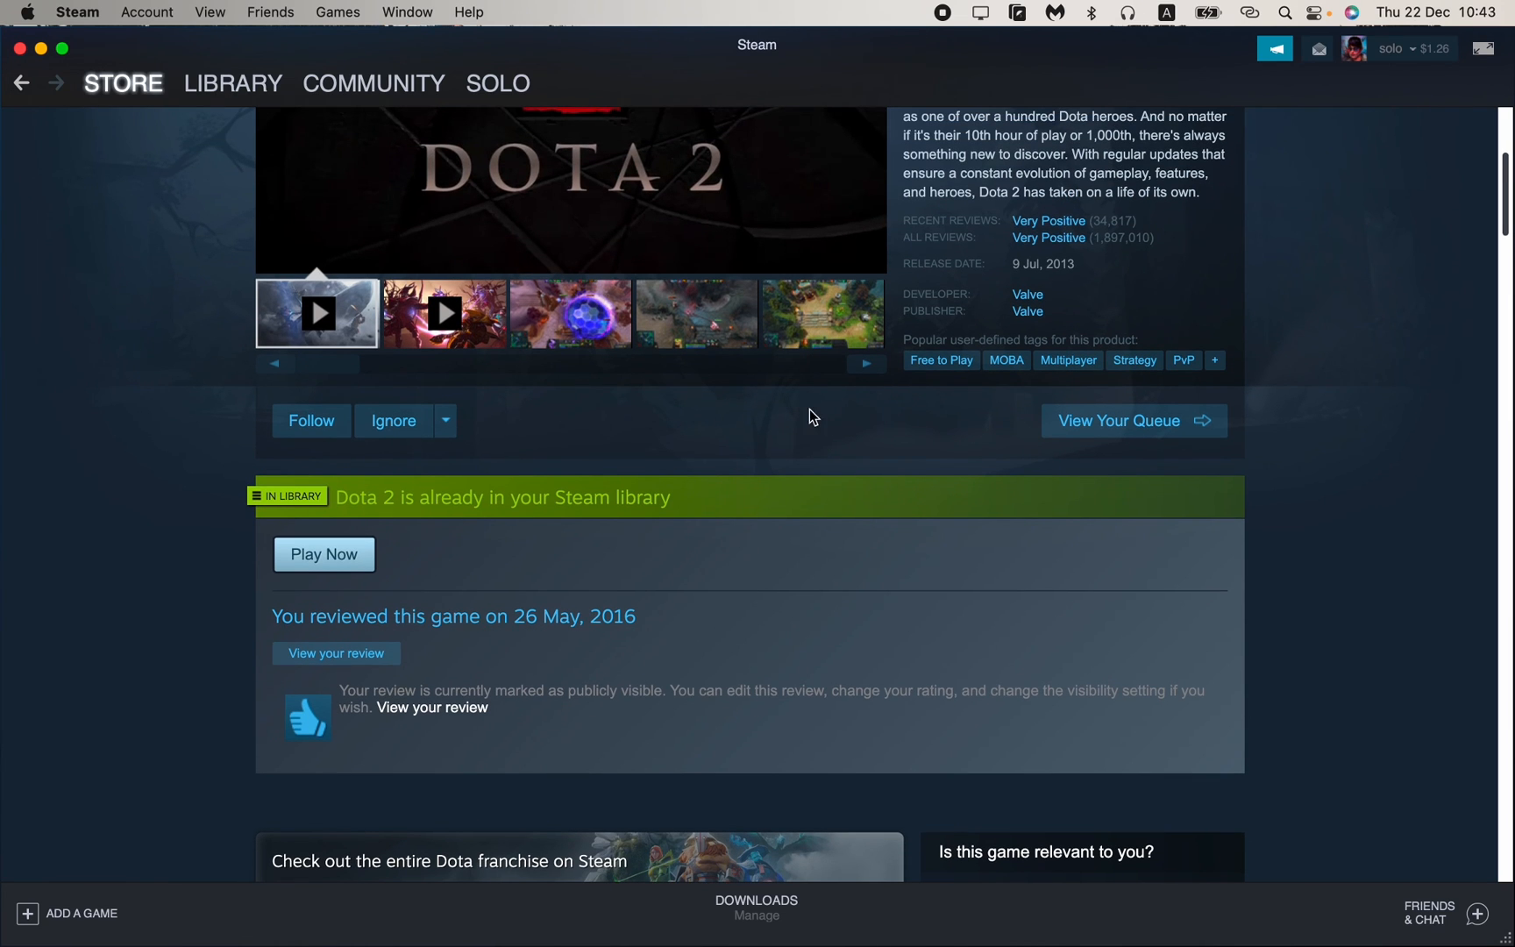